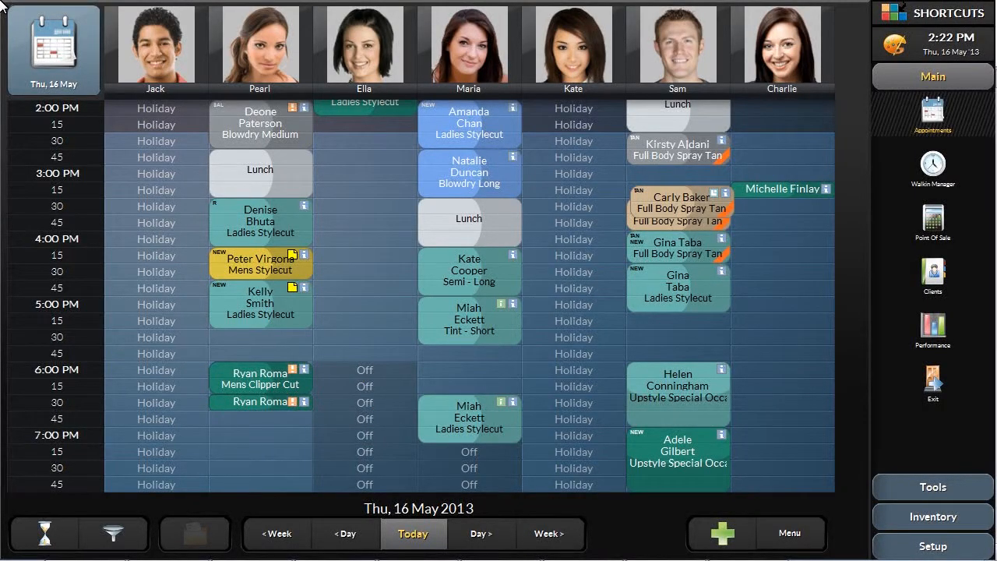
right_click(469, 123)
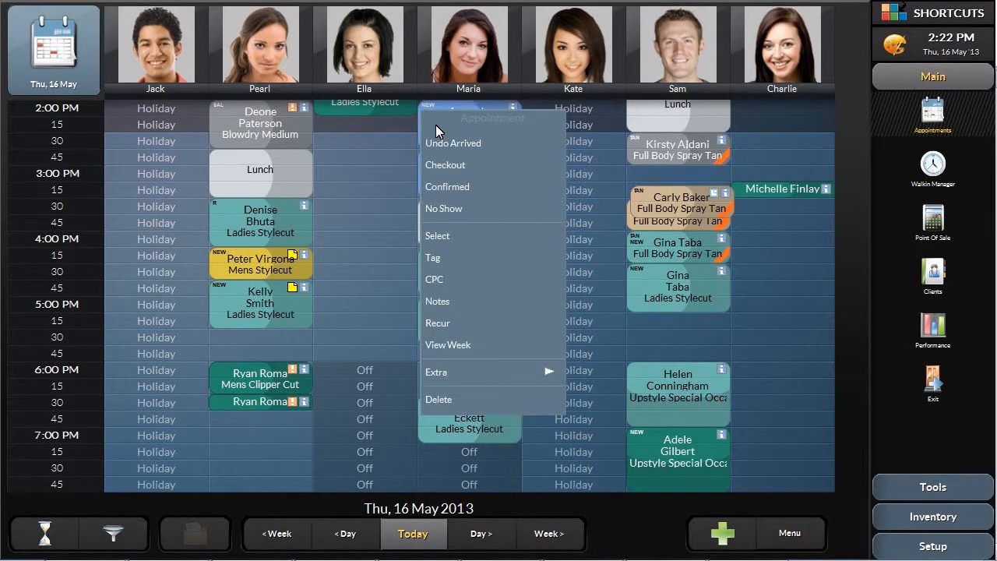
- Check out the appointment into a point-of-sale transaction showing $99.00 owing
click(444, 164)
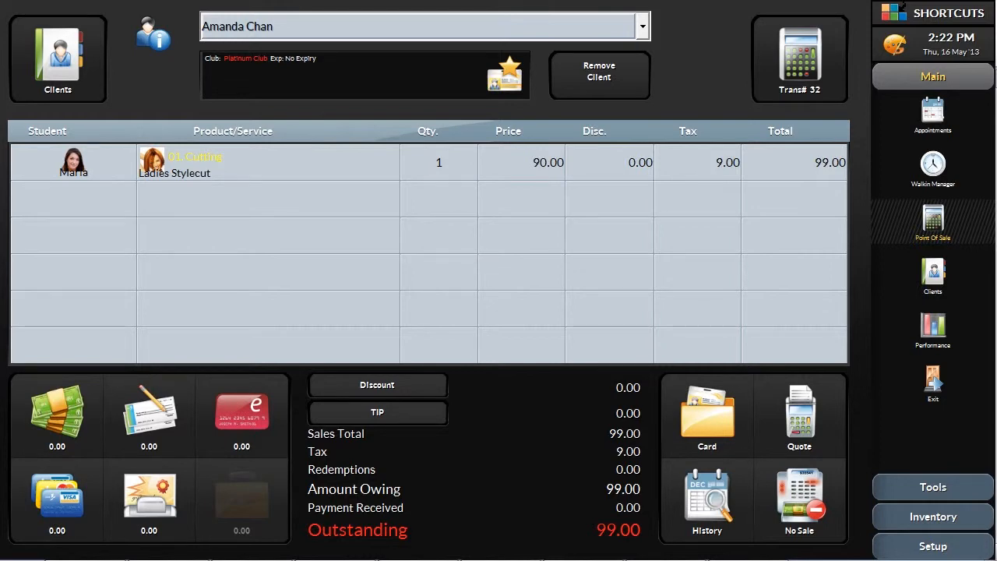
mouse_move(470, 172)
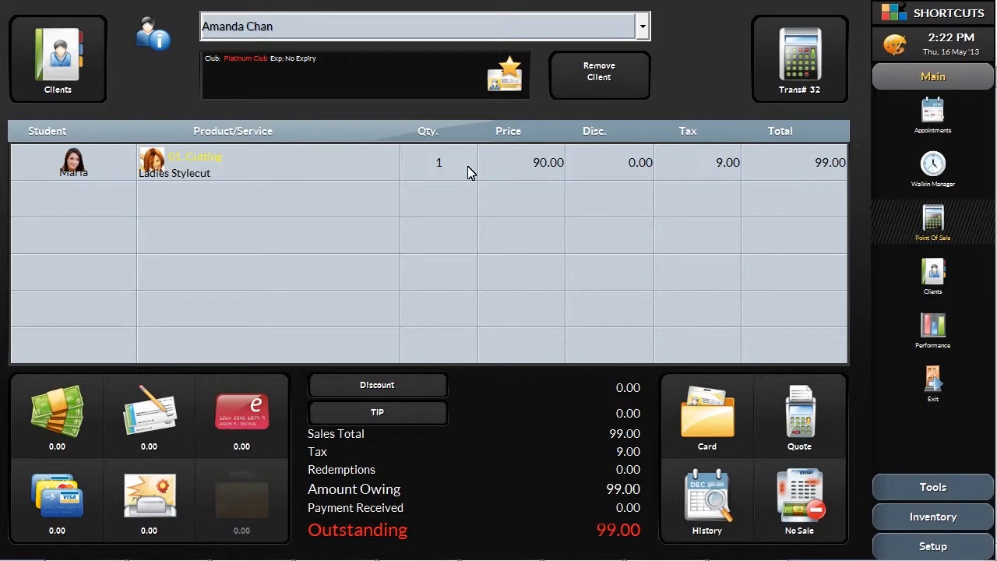
mouse_move(153, 170)
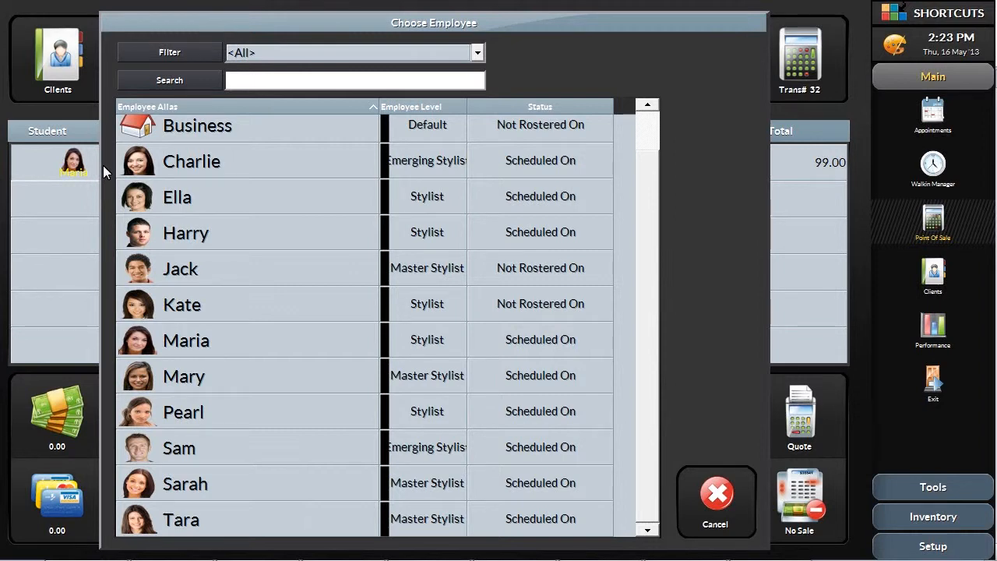
mouse_move(278, 527)
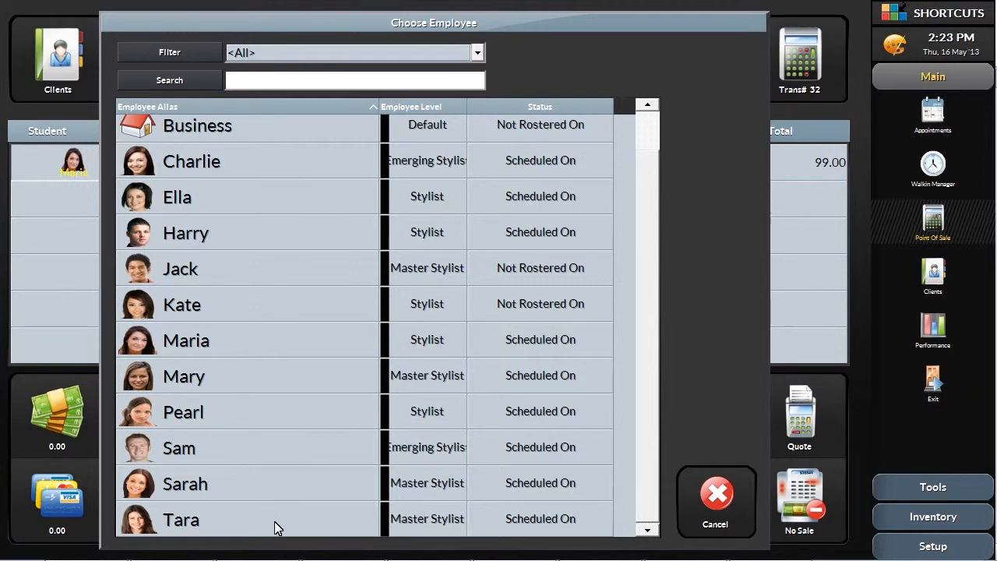
- Credit the $95 stylecut to Tara and add LP HOMME CLAY 50ML, reaching $134.20
click(180, 519)
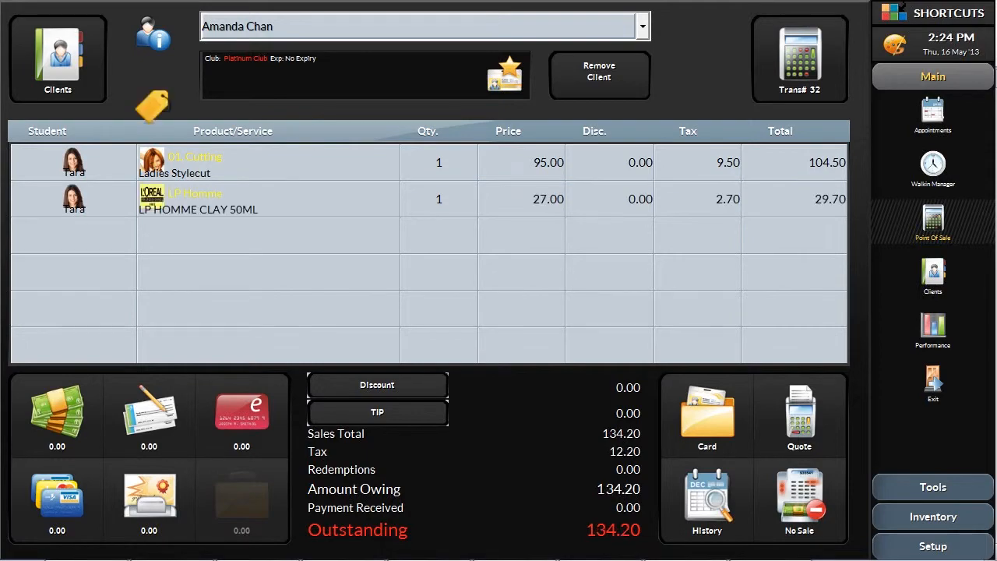
click(376, 384)
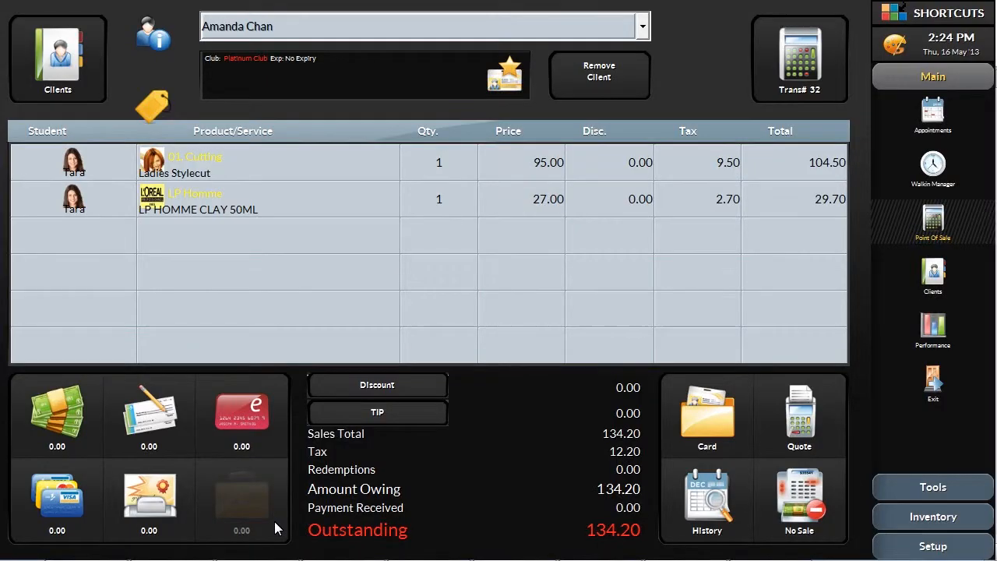
mouse_move(368, 432)
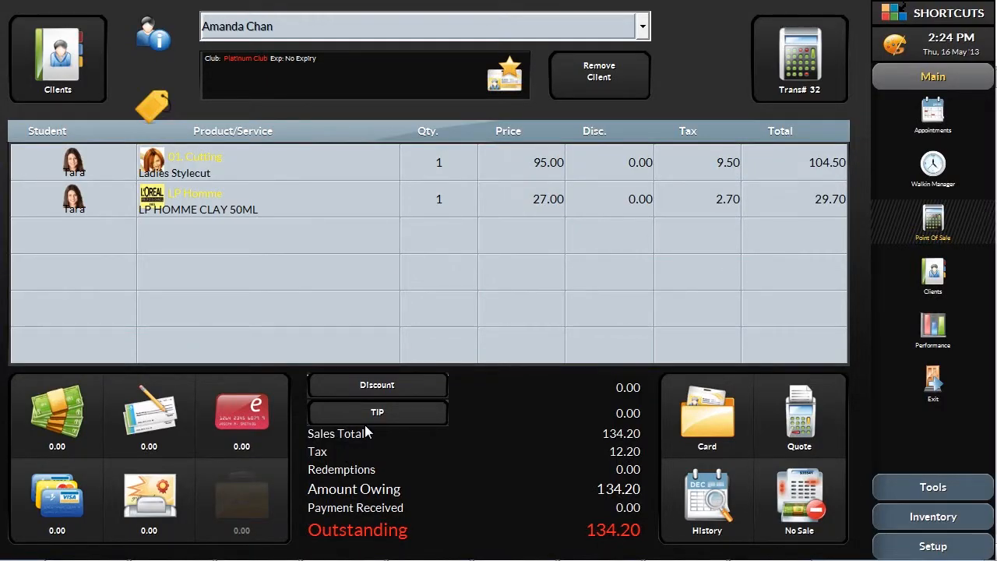
click(377, 384)
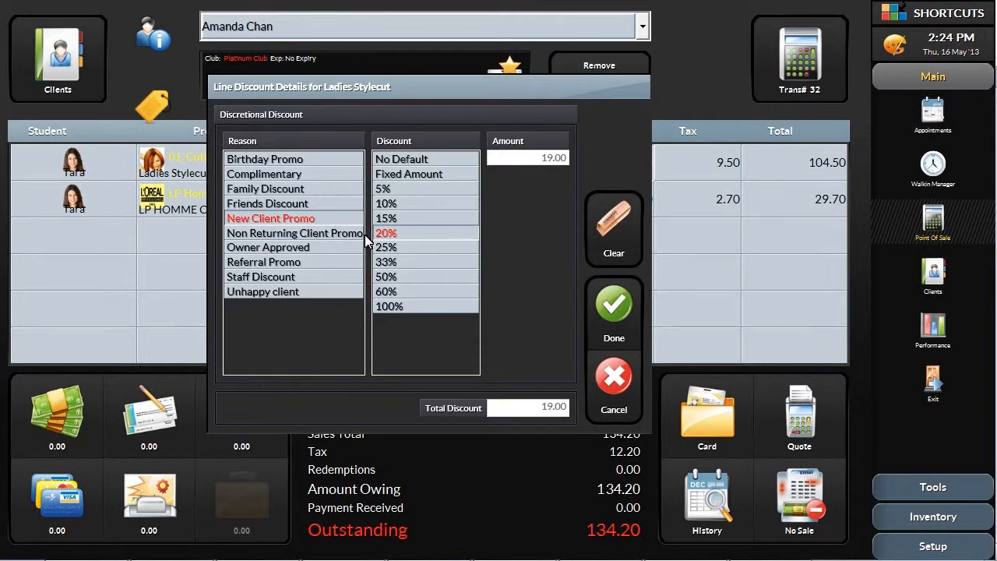
- Confirm the 20% discount of $19.00, leaving $113.30 owing
click(614, 311)
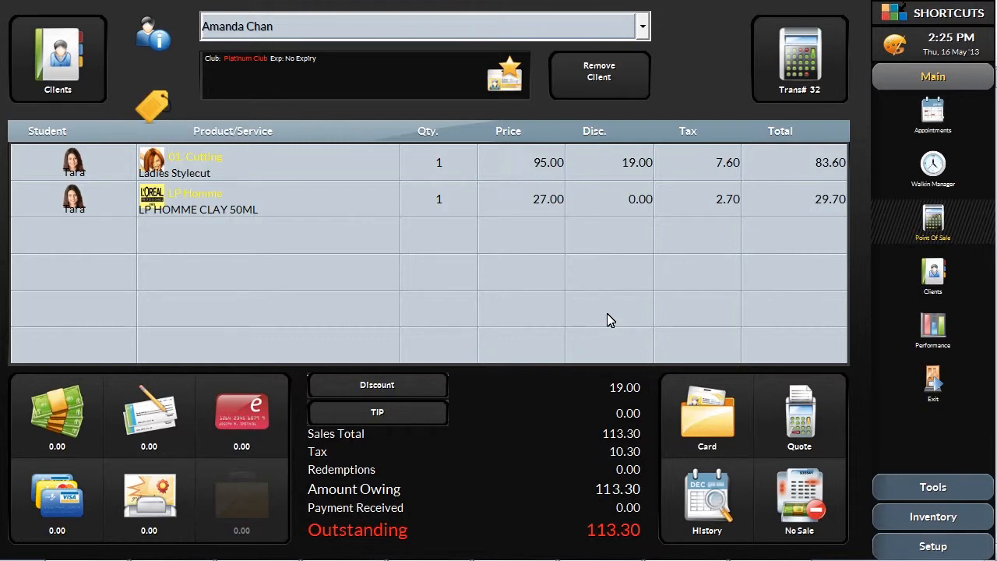
mouse_move(56, 501)
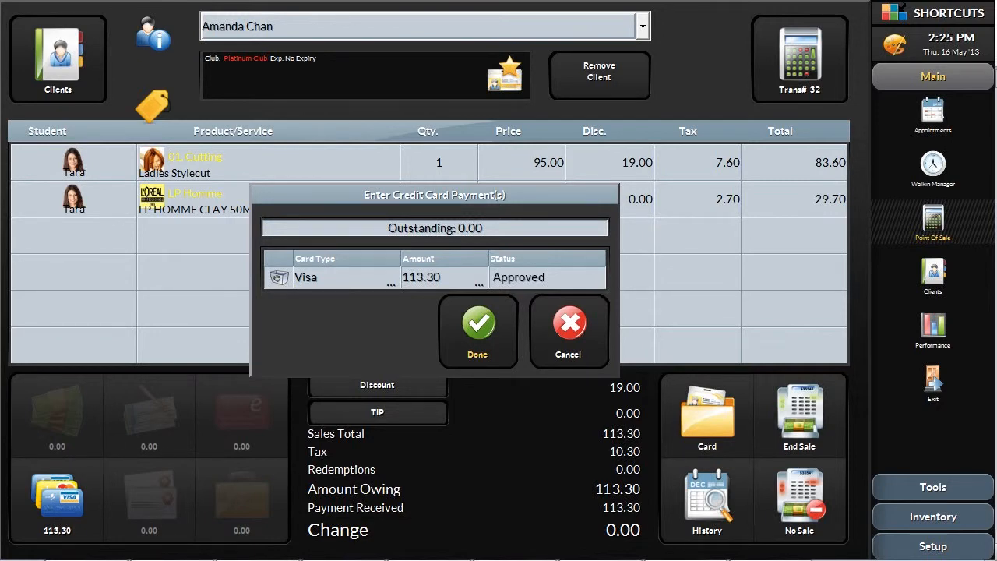
- Confirm the approved Visa payment of $113.30
click(476, 327)
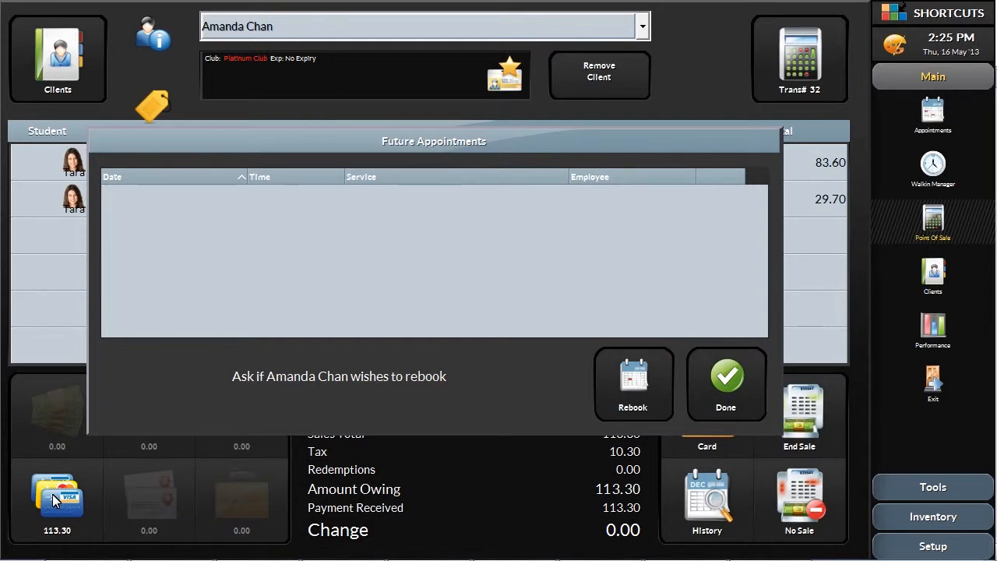
click(724, 382)
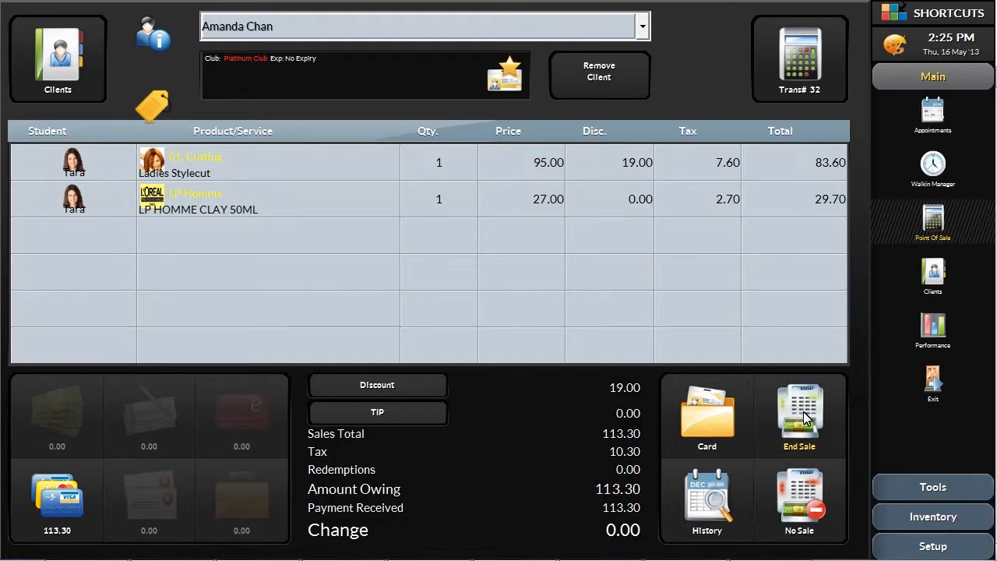
click(799, 416)
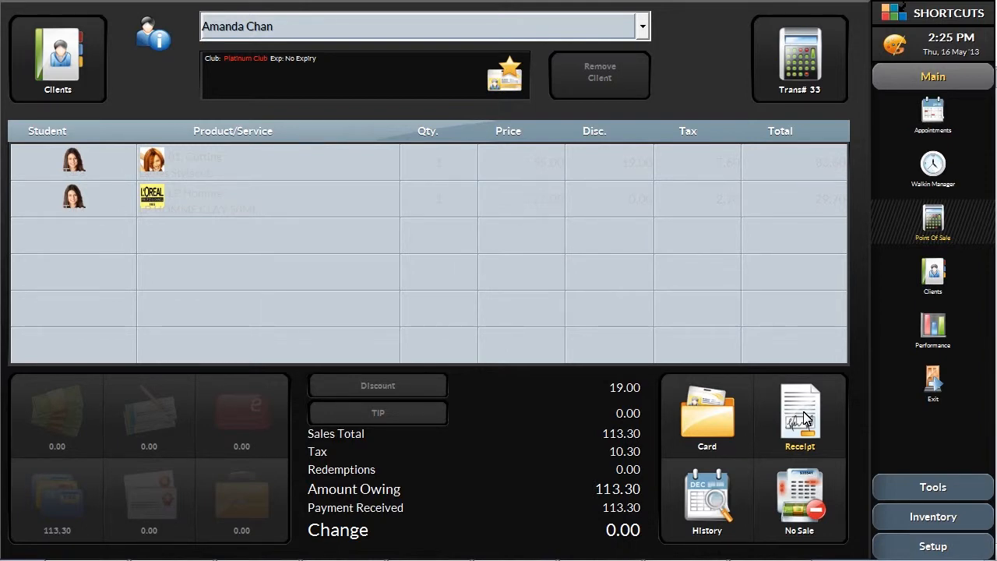
click(706, 500)
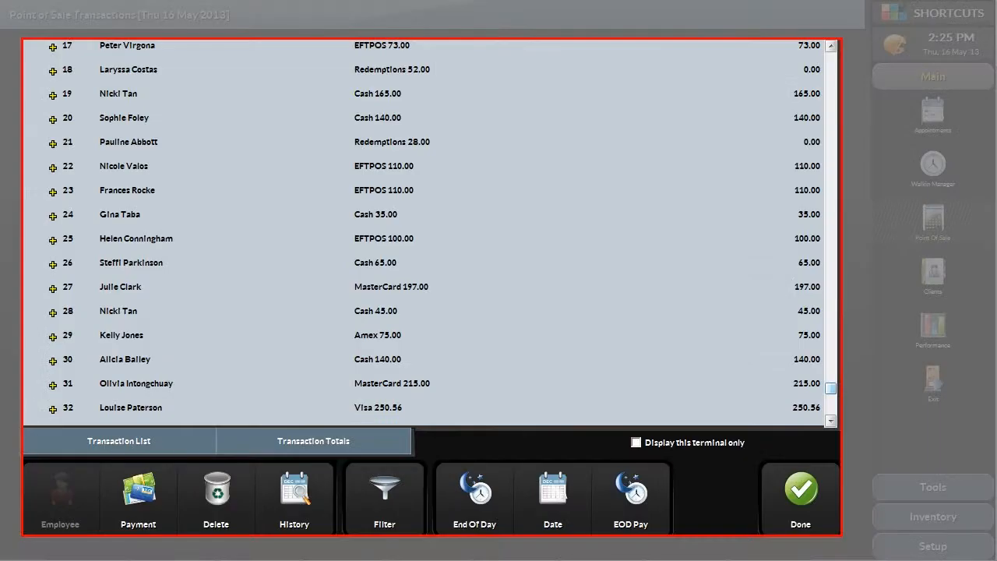